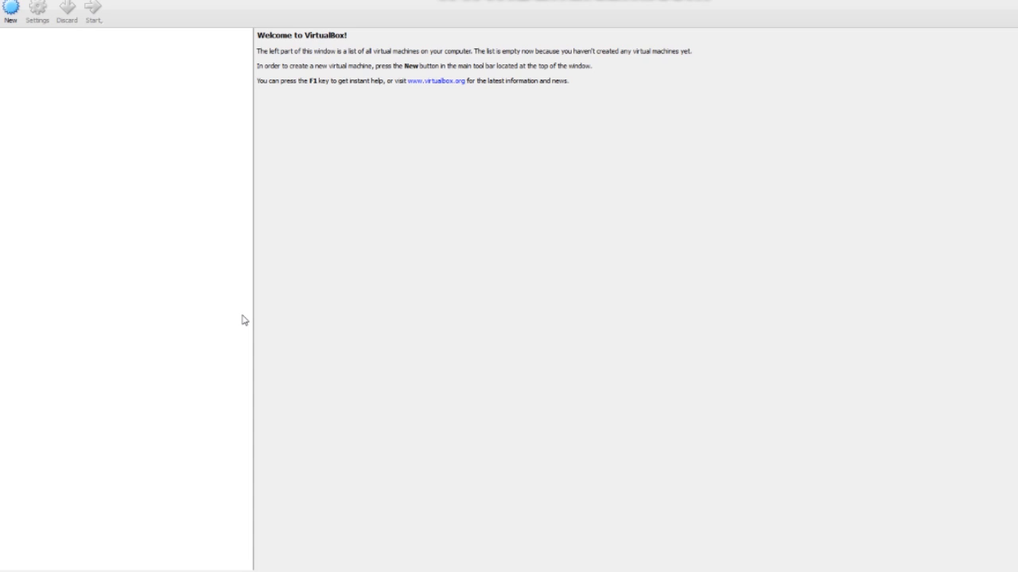
pyautogui.moveTo(237, 316)
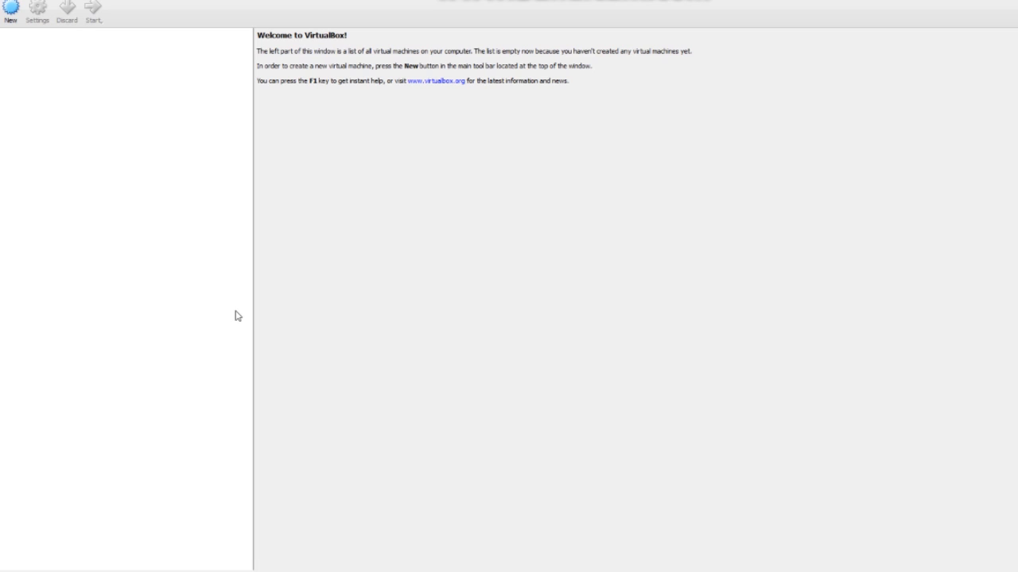
# Create a new virtual machine named Windows XP, type Microsoft Windows, version Windows XP (32-bit)
pyautogui.click(9, 8)
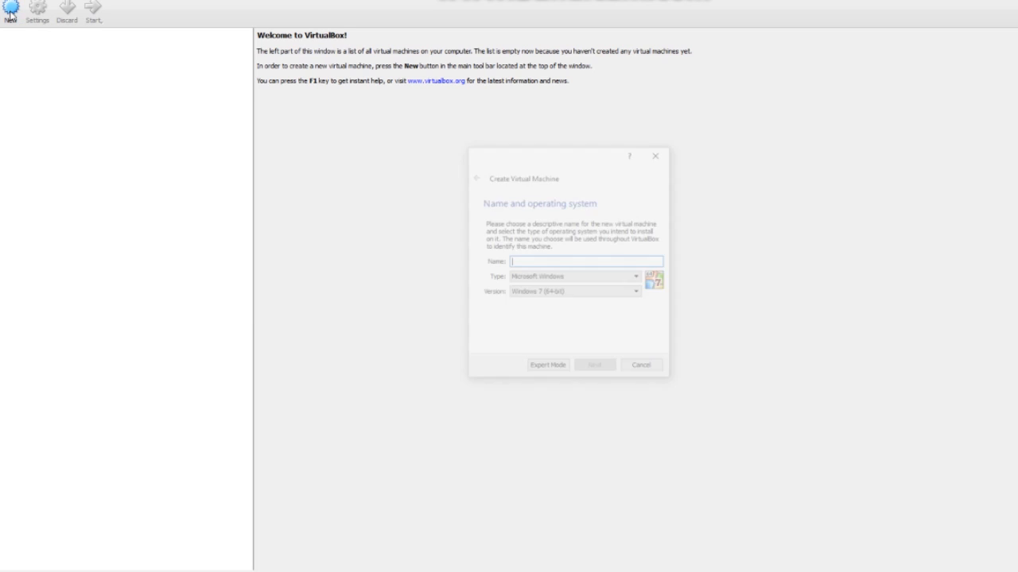
pyautogui.write('Windows XP')
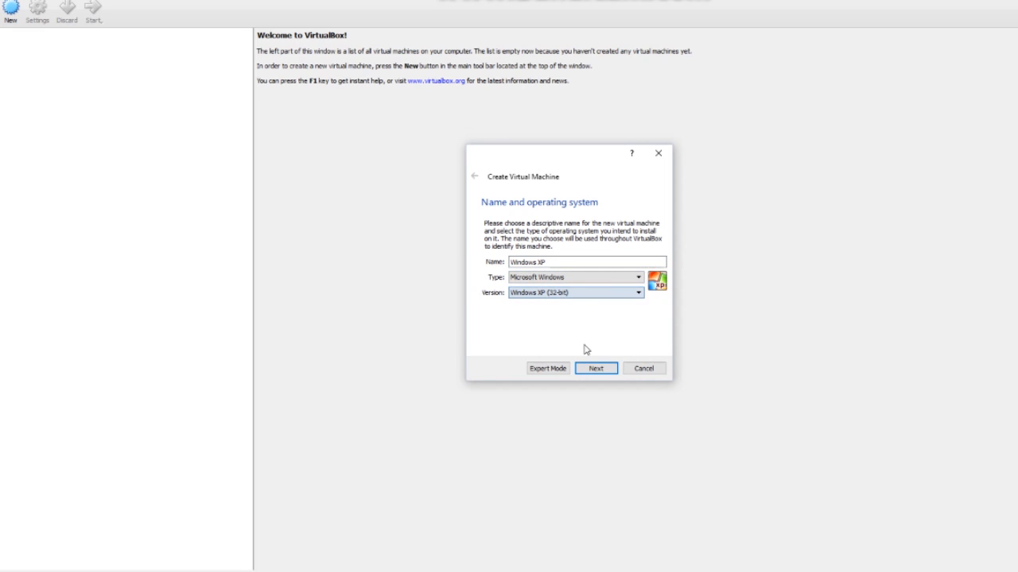
pyautogui.click(595, 369)
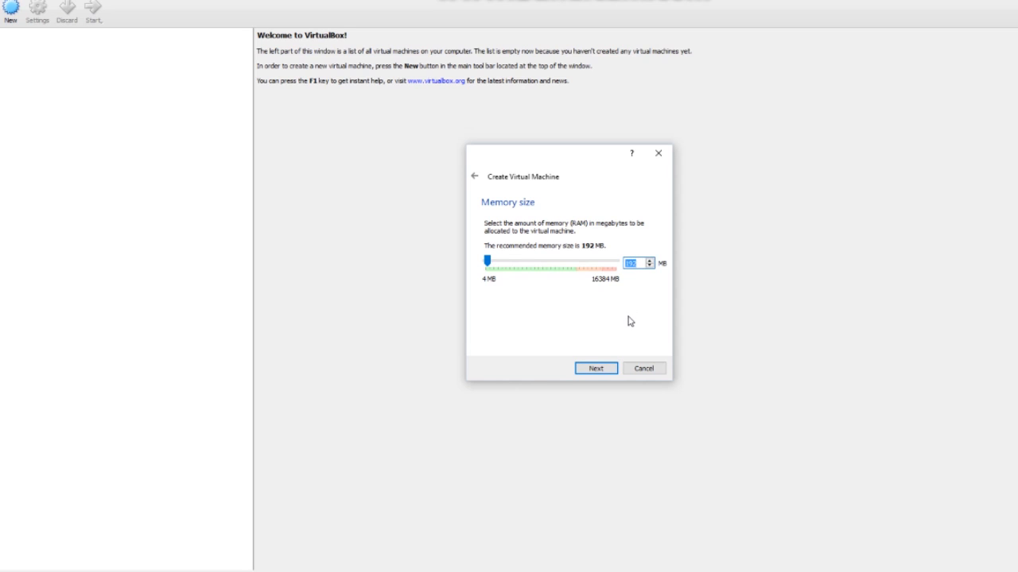
# Keep 64 MB memory, attach the existing GARAGEXP.vdi disk and create the machine
pyautogui.click(595, 368)
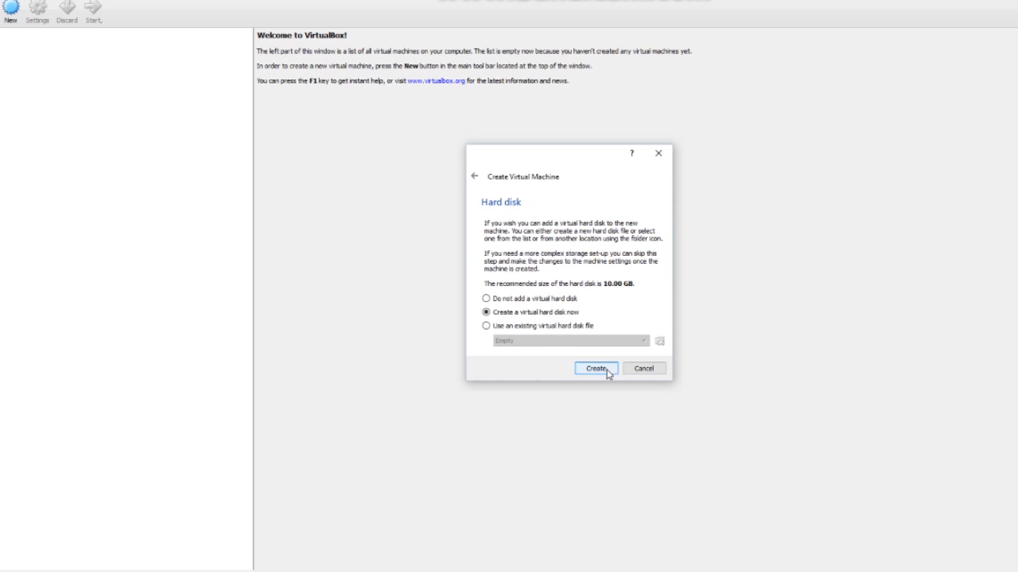
pyautogui.click(487, 326)
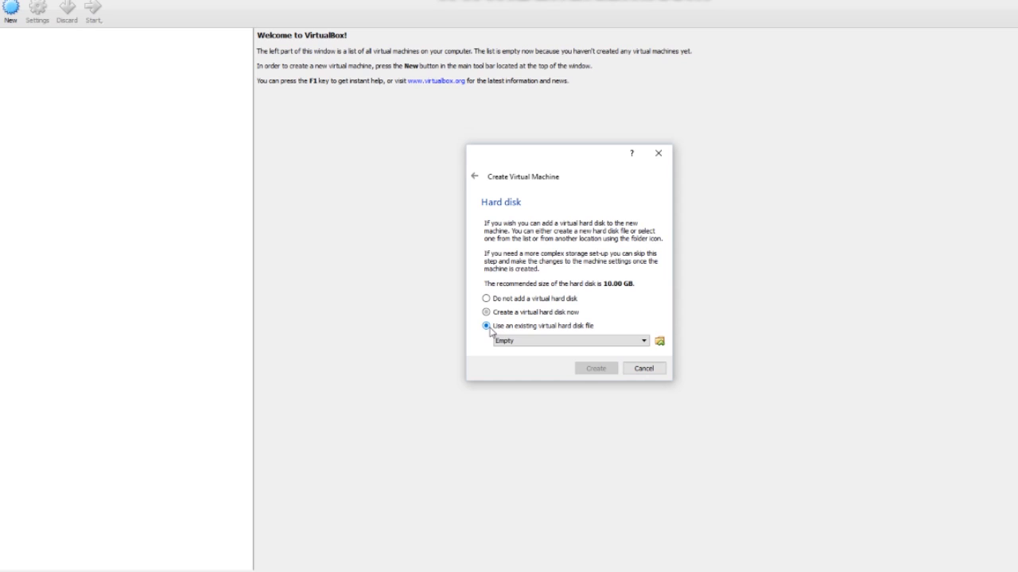
pyautogui.click(486, 326)
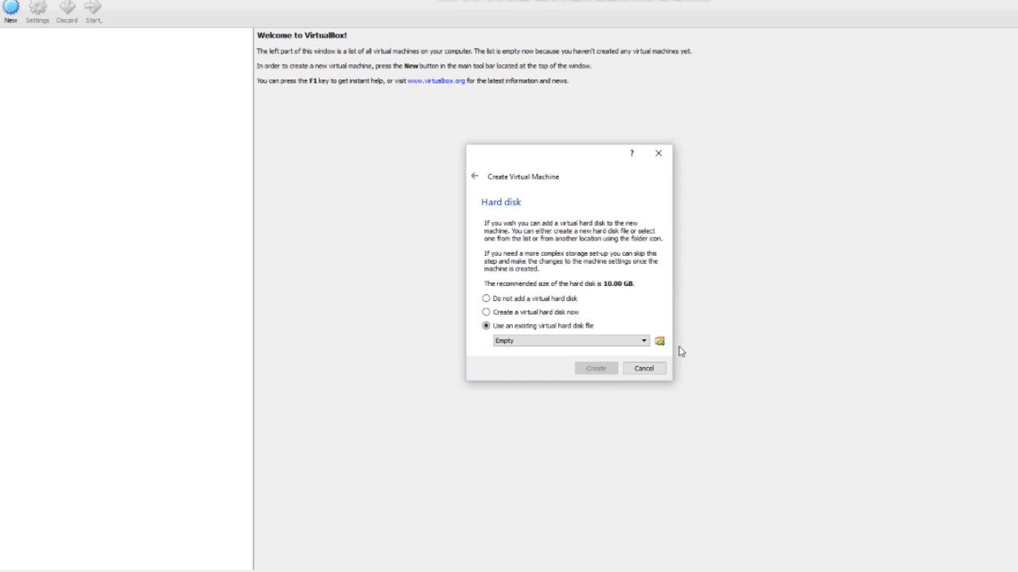
pyautogui.click(658, 341)
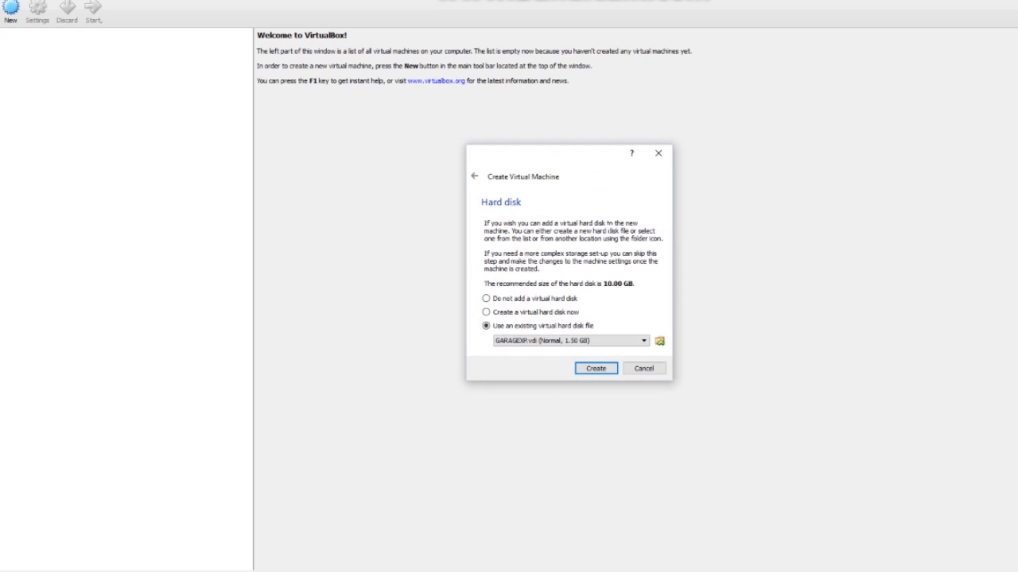
pyautogui.click(595, 369)
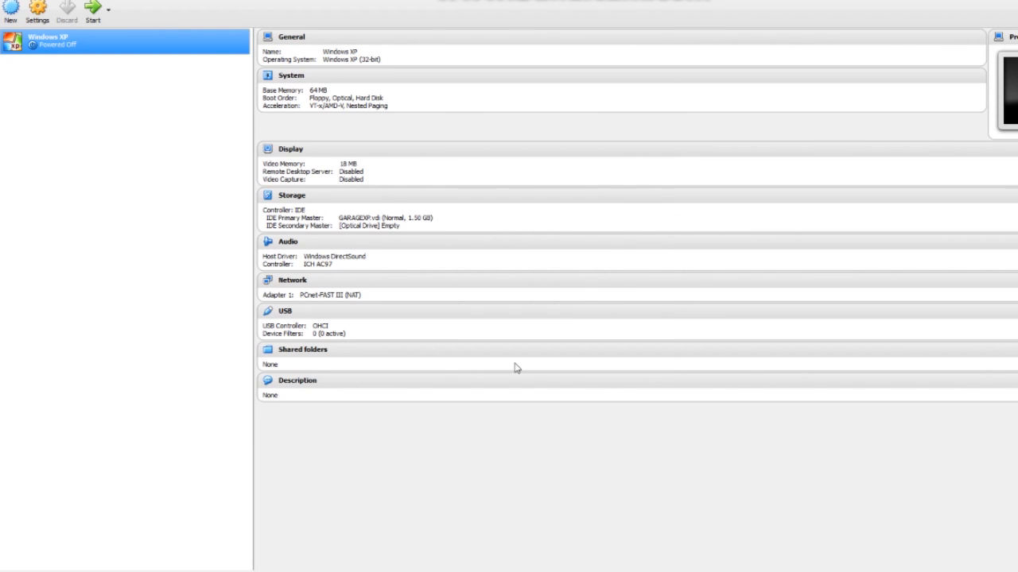
pyautogui.moveTo(201, 305)
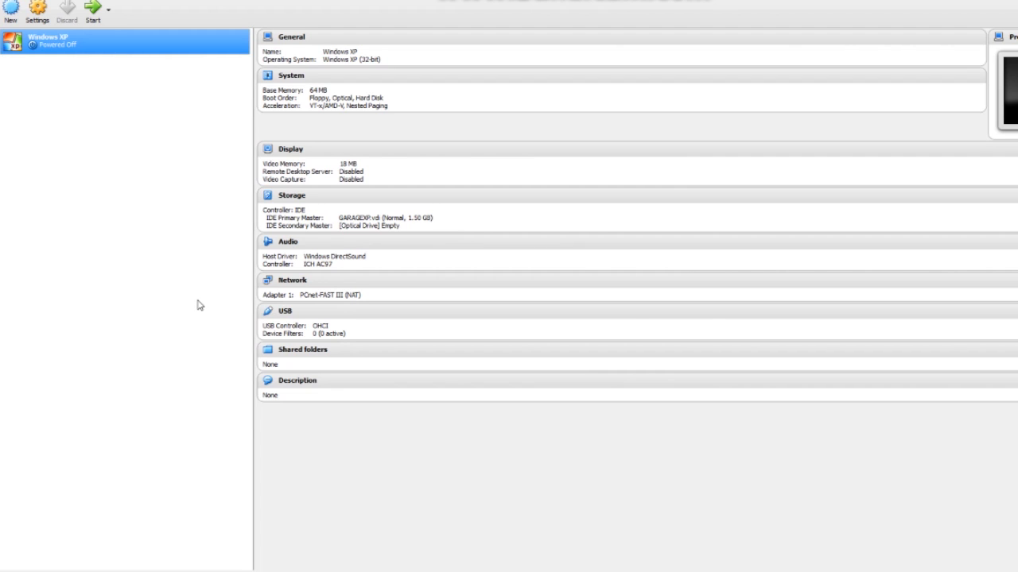
pyautogui.moveTo(213, 303)
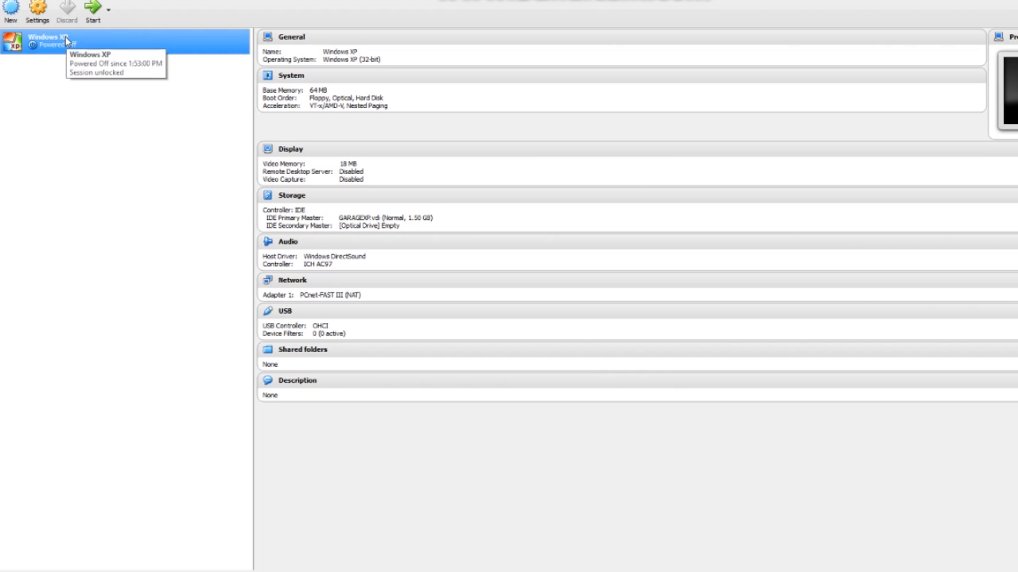
pyautogui.moveTo(56, 65)
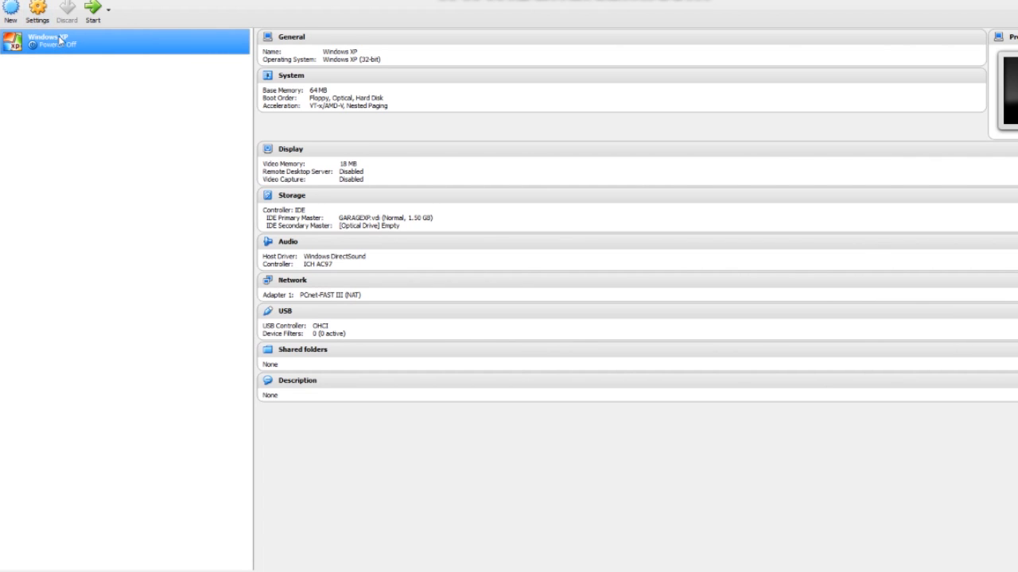
# Begin adding a shared folder from the Windows XP machine's Shared Folders settings
pyautogui.click(37, 9)
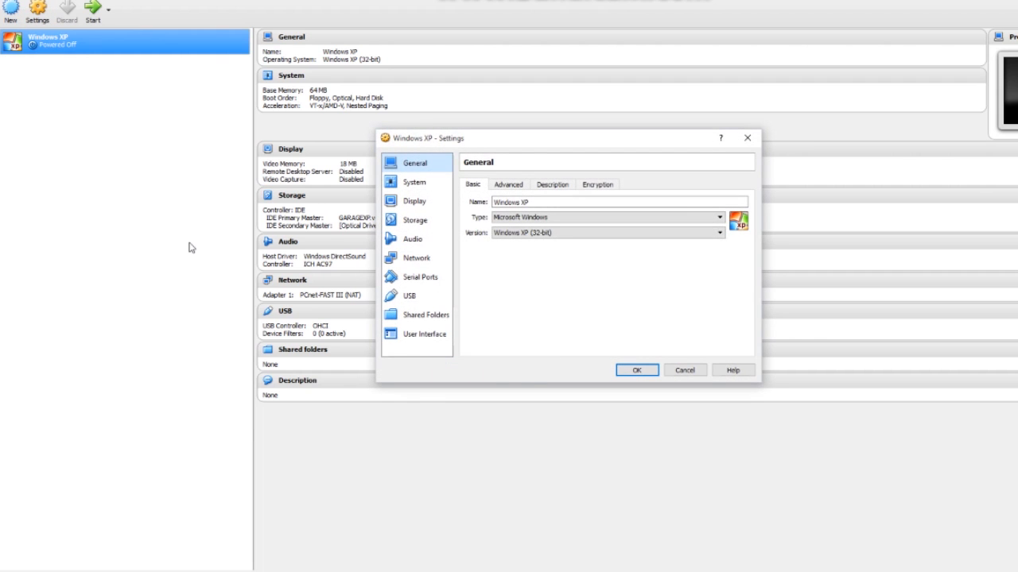
pyautogui.click(426, 315)
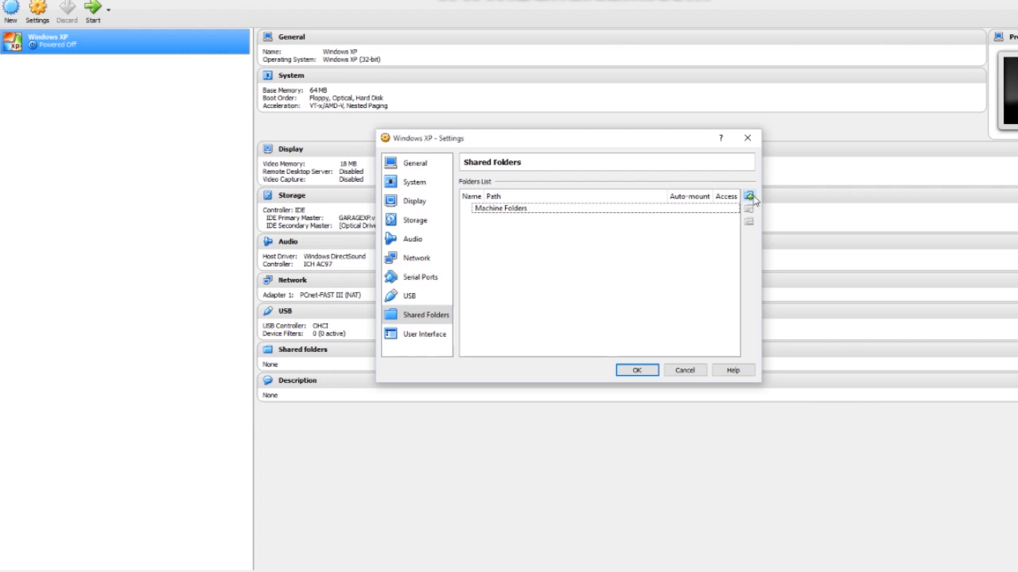
pyautogui.click(747, 198)
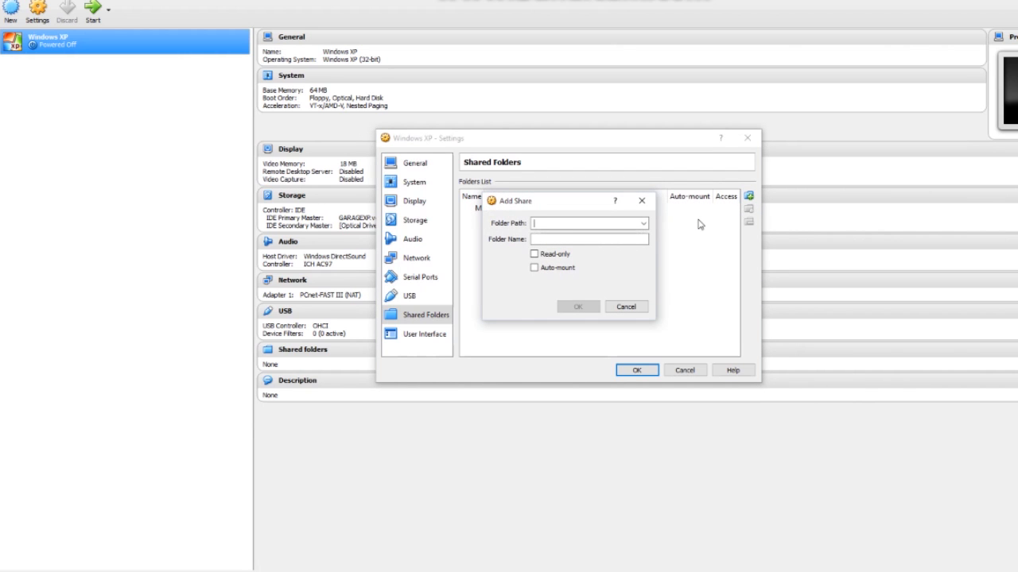
# Share E:\ as E_DRIVE, auto-mounted with full access, and save the settings
pyautogui.write('E:\\')
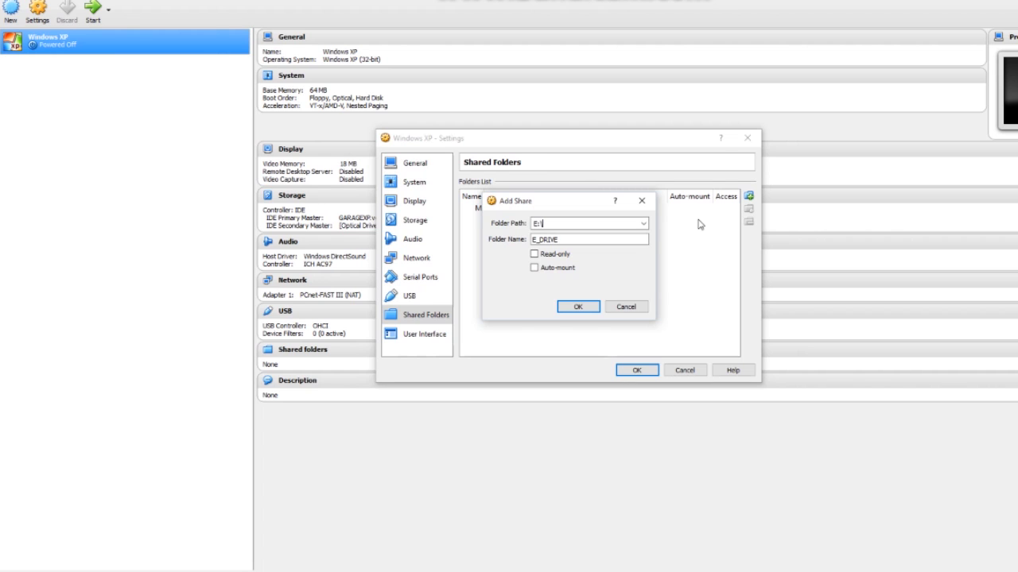
pyautogui.click(535, 268)
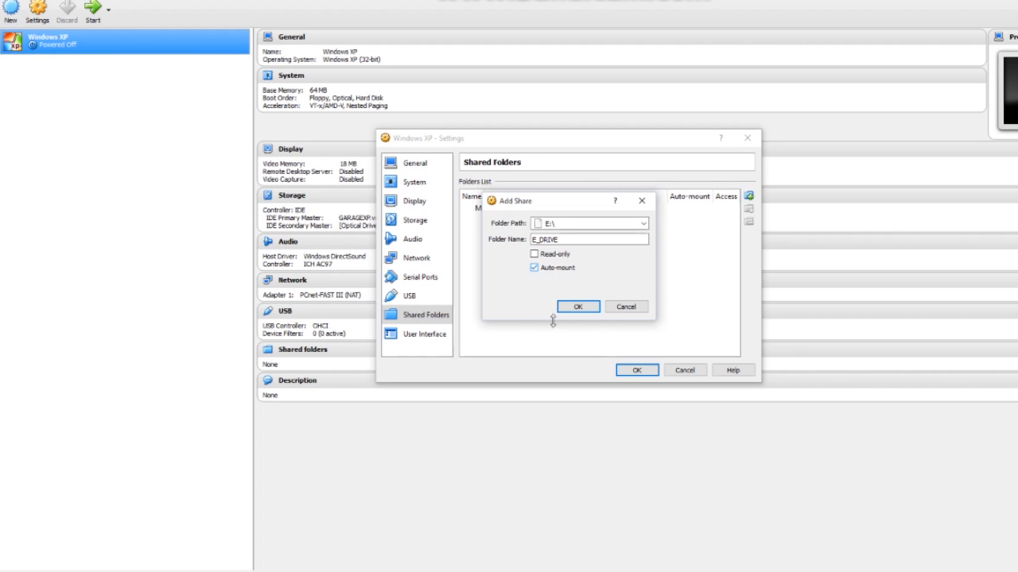
pyautogui.click(579, 305)
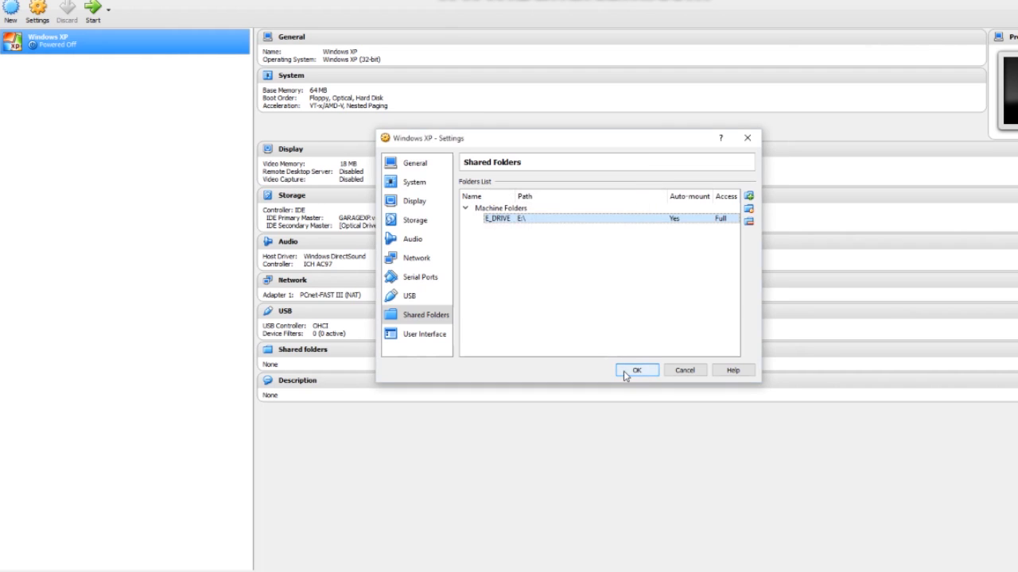
pyautogui.click(636, 369)
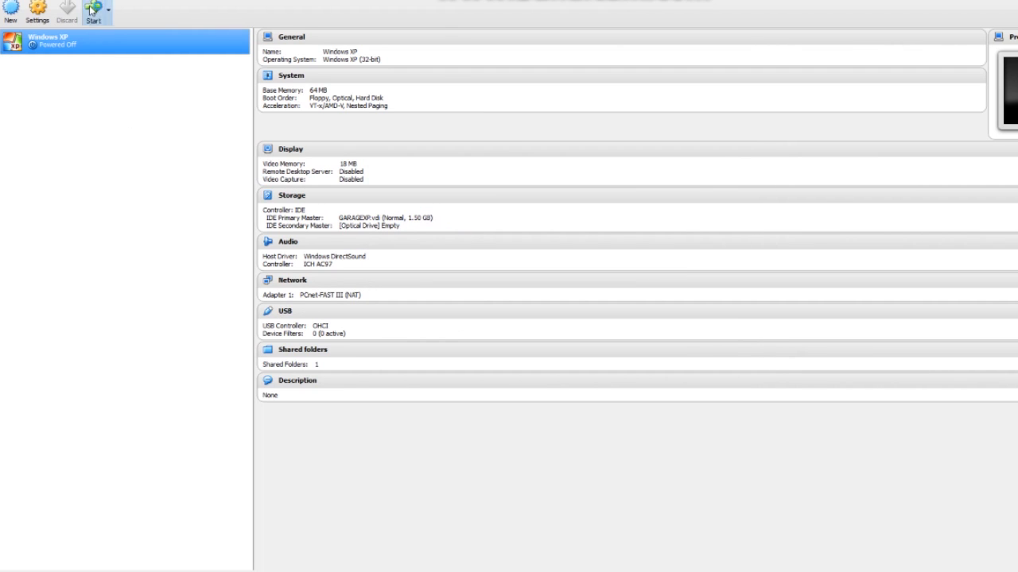
# Start the Windows XP virtual machine from the toolbar
pyautogui.click(92, 9)
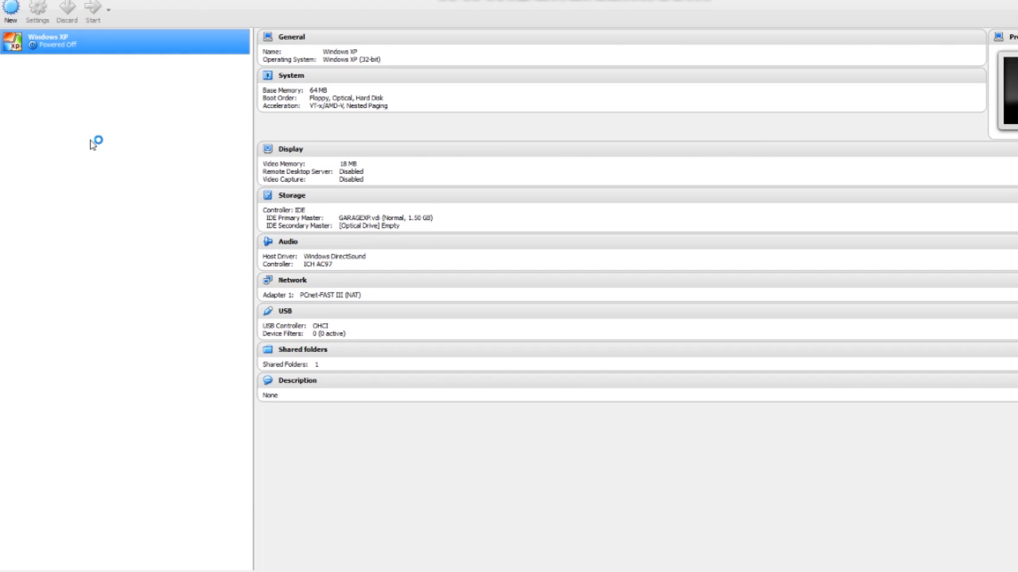
pyautogui.click(92, 13)
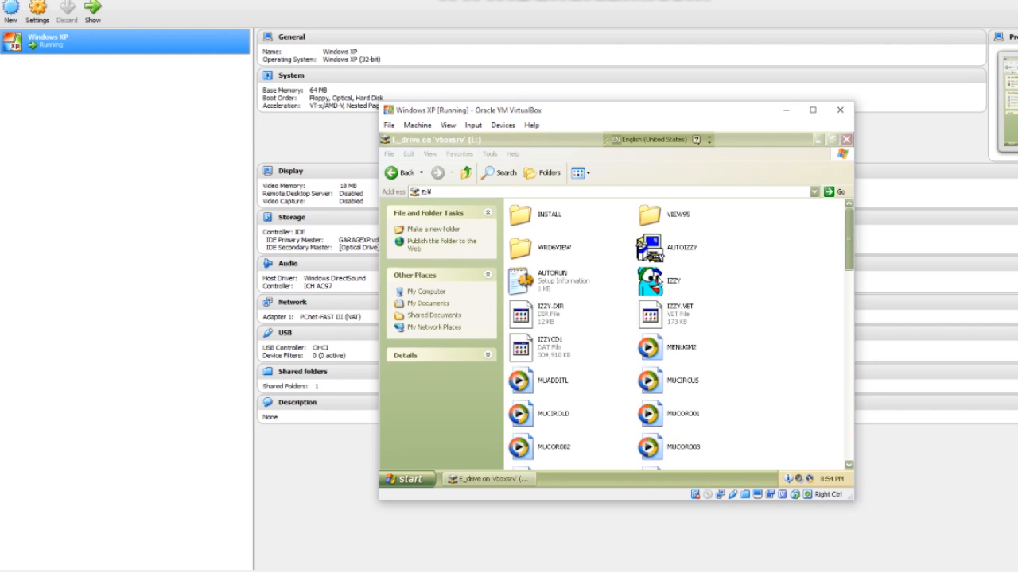
# Run the IZZY program from the shared E:\ drive in Explorer
pyautogui.click(649, 279)
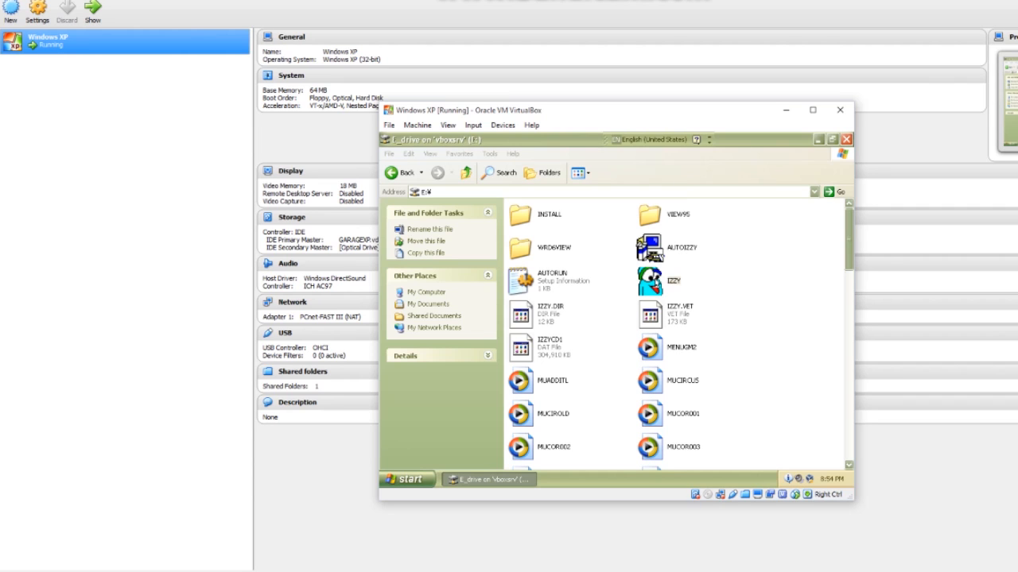
pyautogui.moveTo(751, 289)
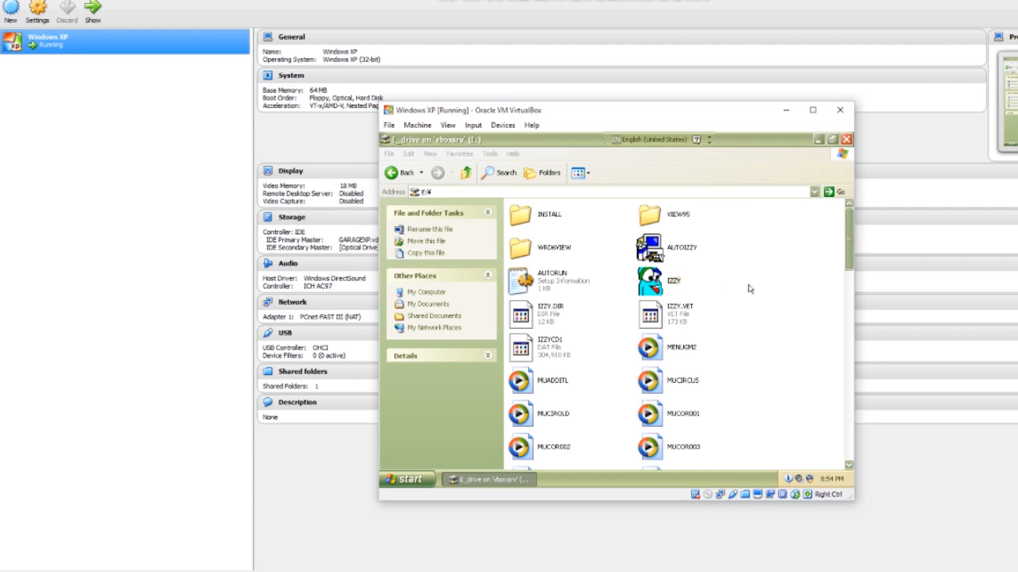
pyautogui.click(649, 280)
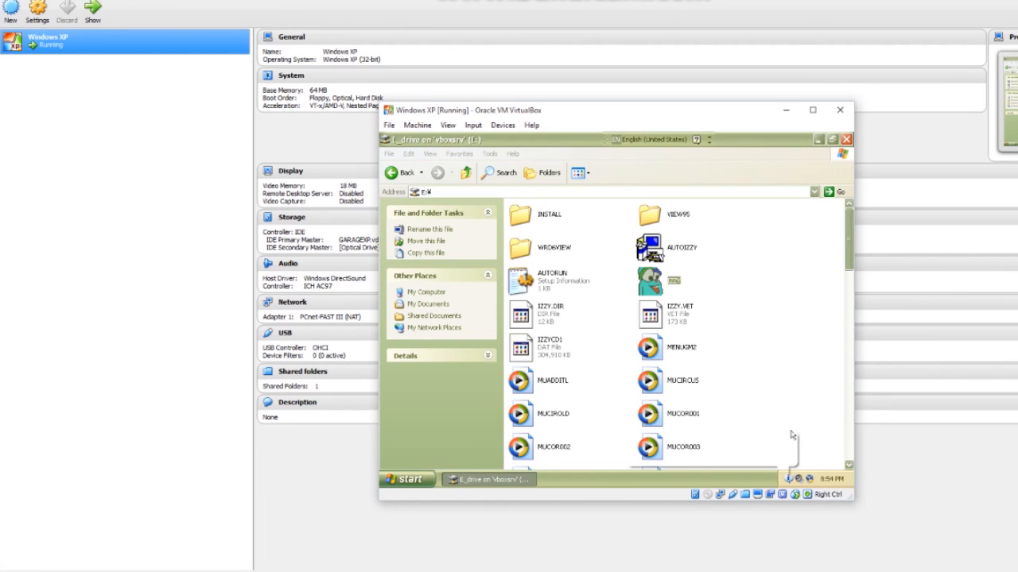
pyautogui.moveTo(774, 318)
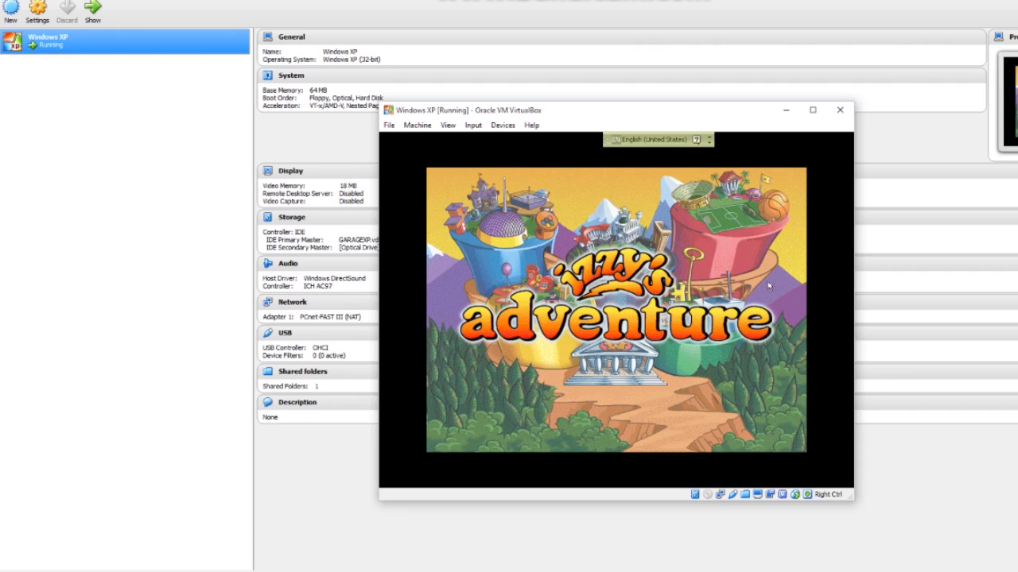
pyautogui.moveTo(737, 301)
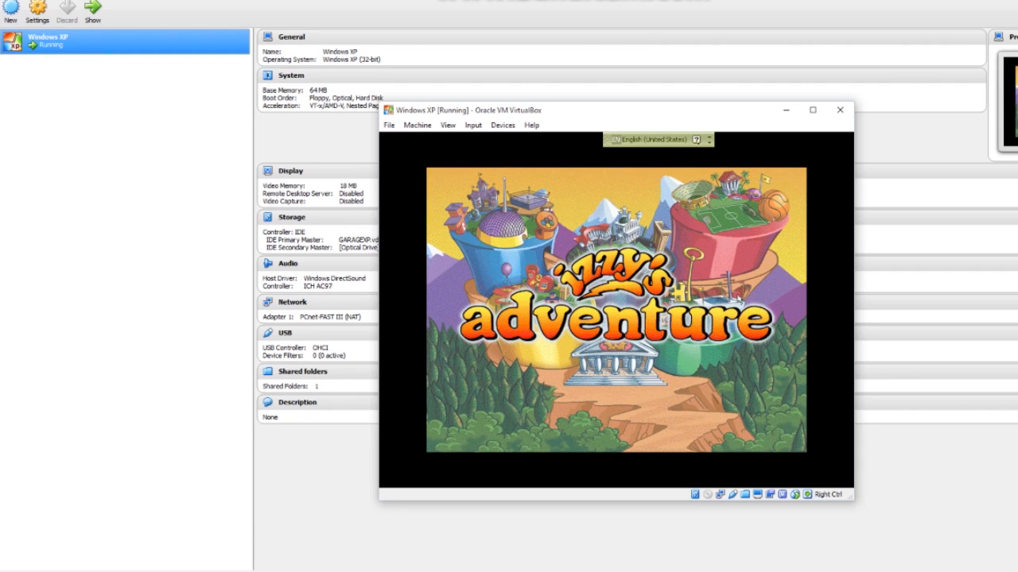
pyautogui.moveTo(740, 283)
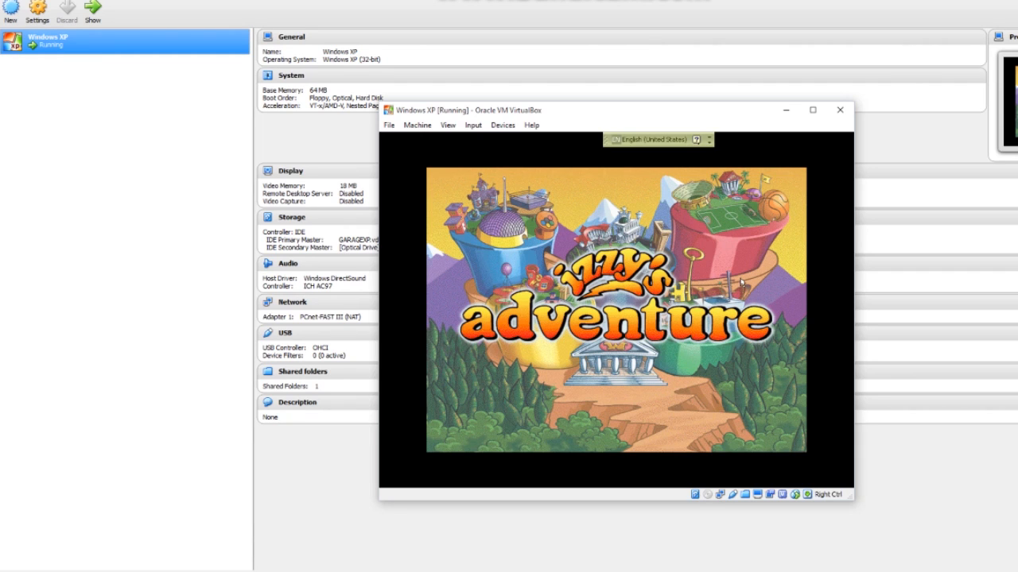
pyautogui.moveTo(914, 270)
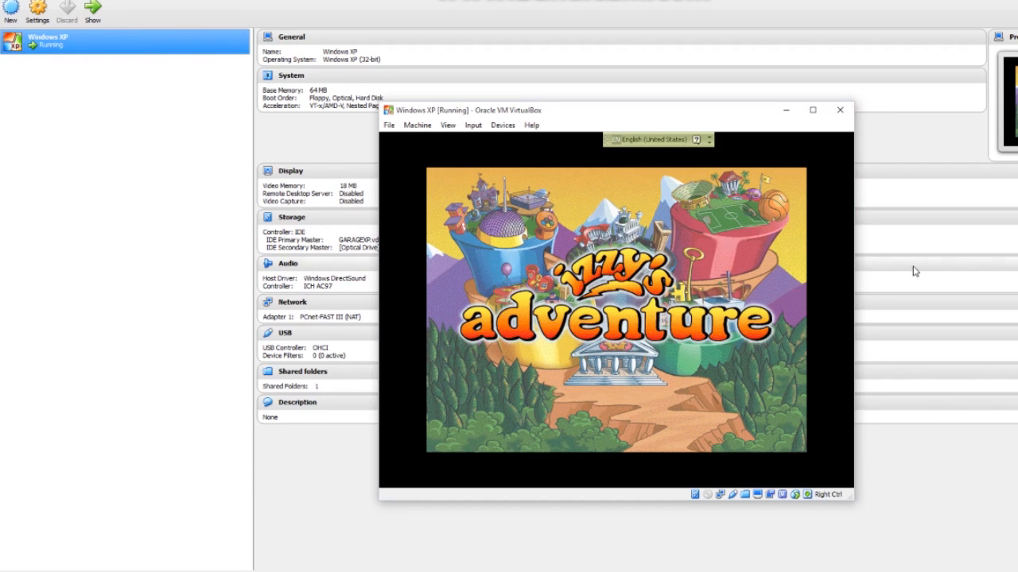
pyautogui.moveTo(869, 267)
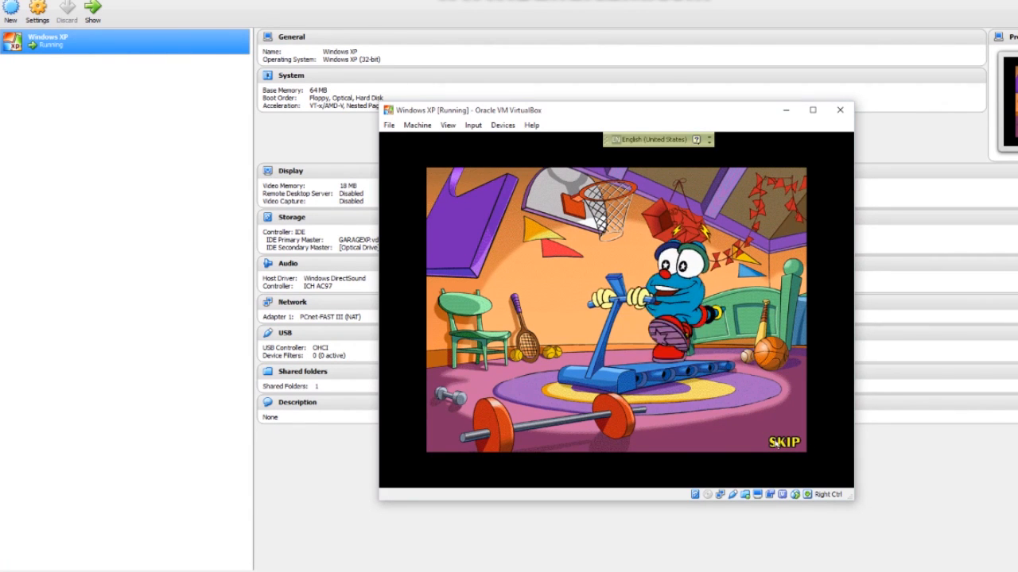
# Skip the intro, name Player #1 Dycaite and start the game
pyautogui.click(782, 442)
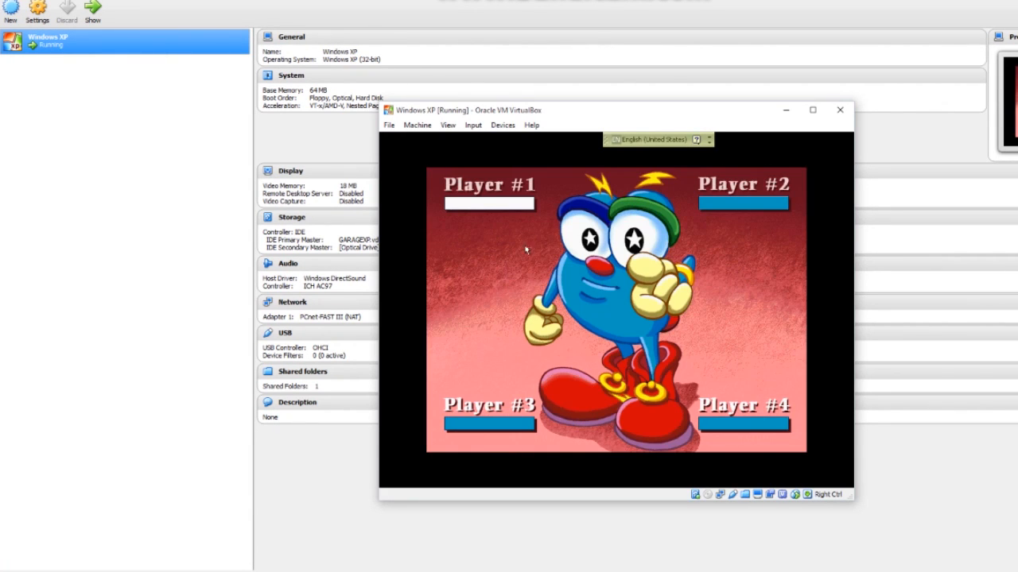
pyautogui.write('Dycaite')
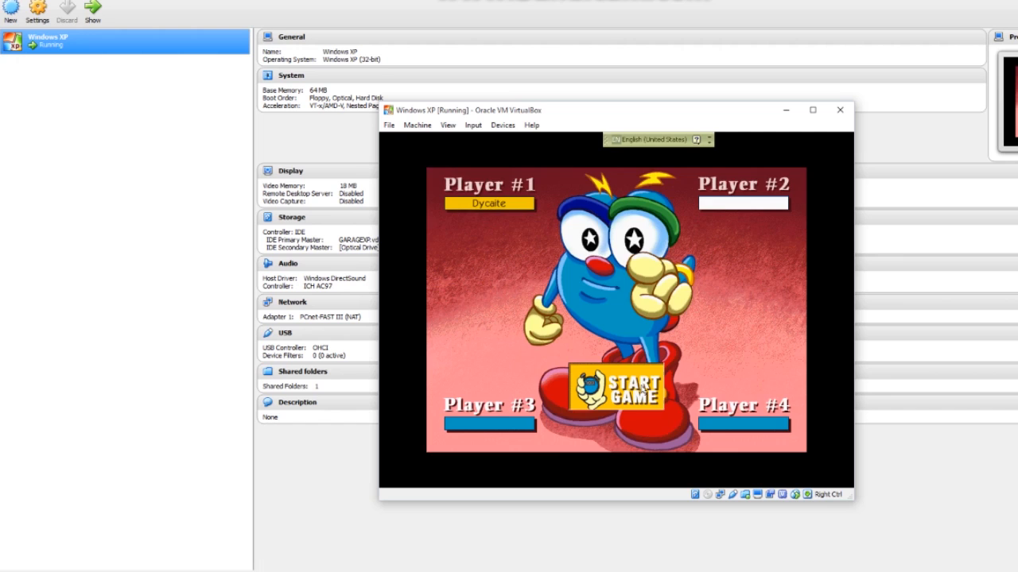
pyautogui.click(614, 388)
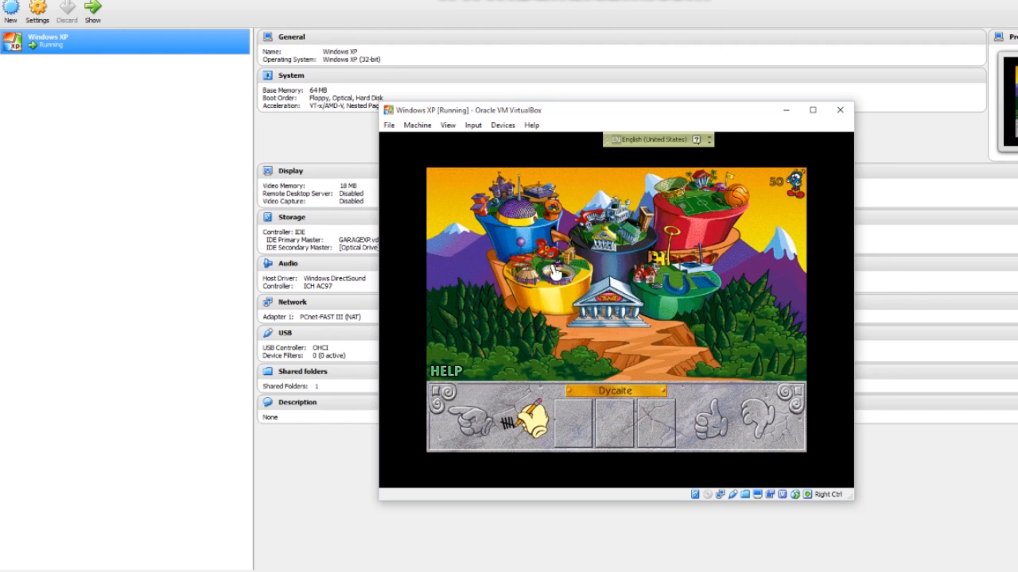
pyautogui.moveTo(676, 285)
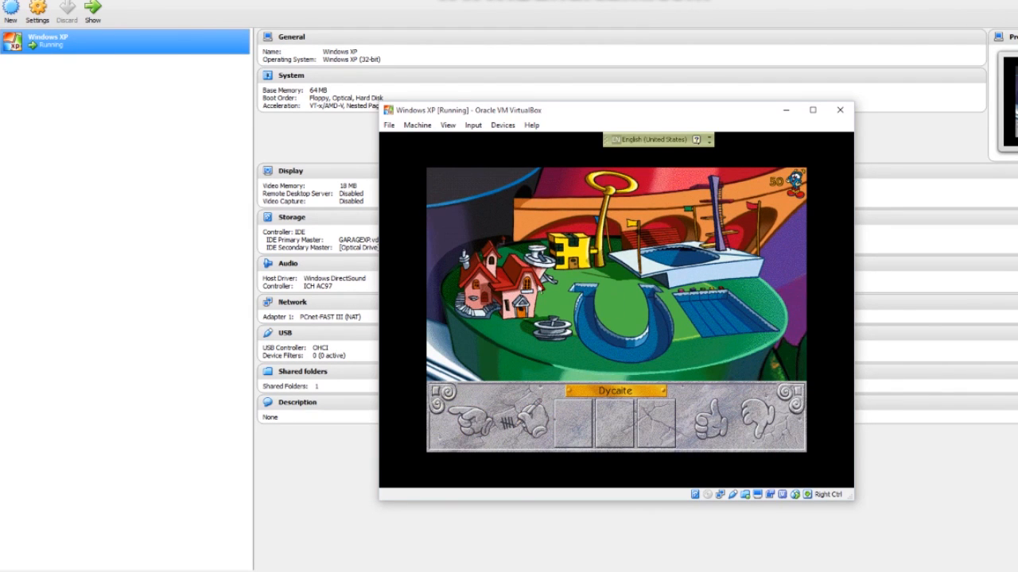
pyautogui.moveTo(773, 233)
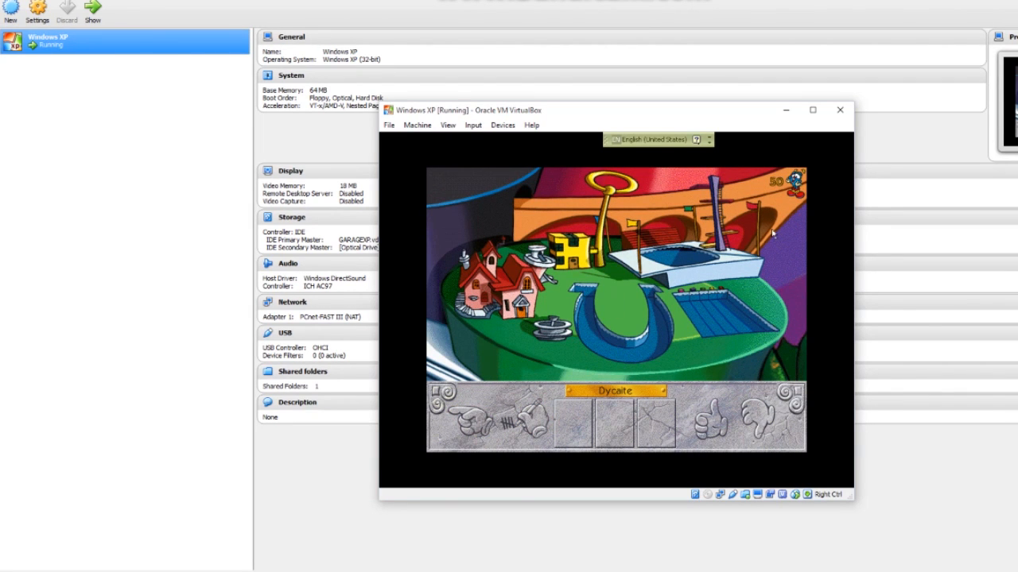